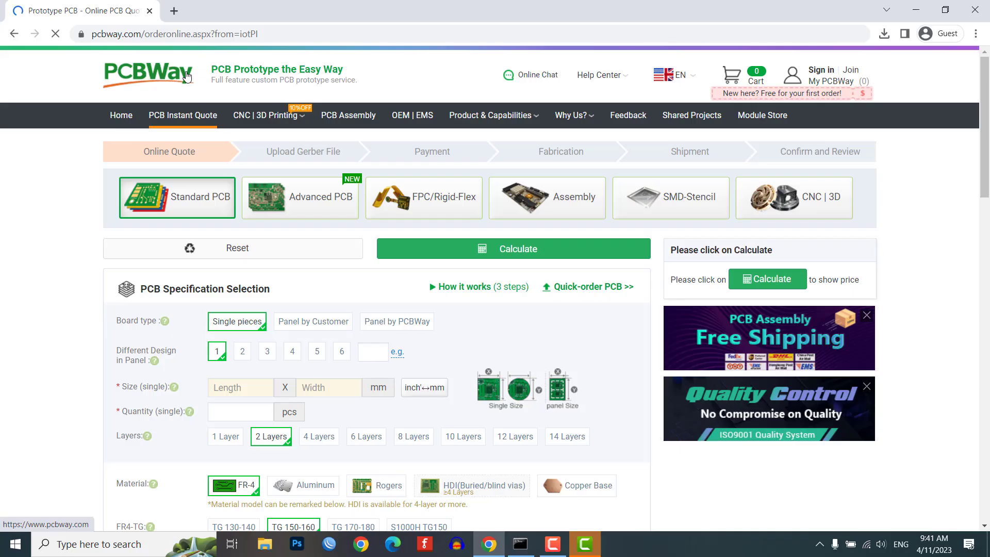
Return to the PCBWay homepage, view the Aluminum PCB slide, and scroll to Solutions.
left_click(148, 74)
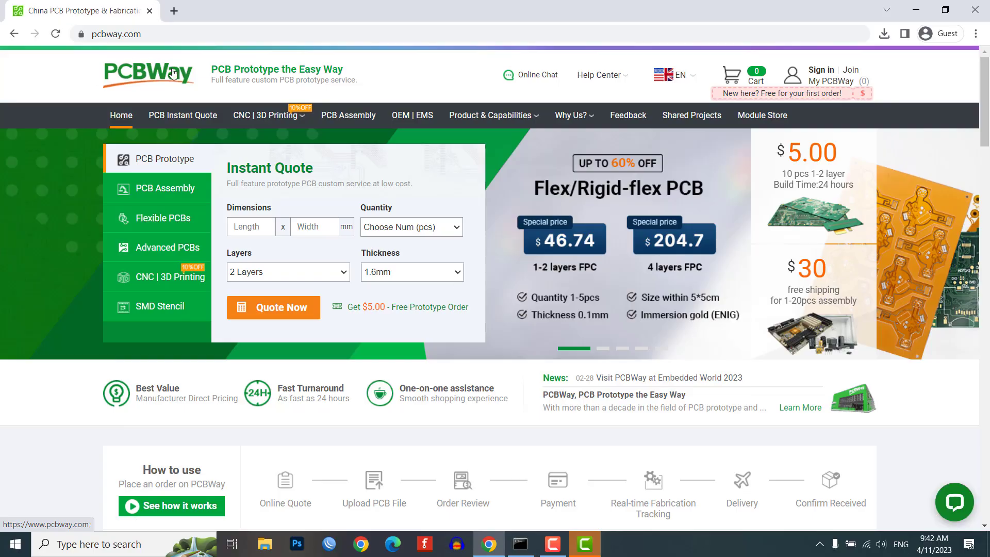
mouse_move(151, 69)
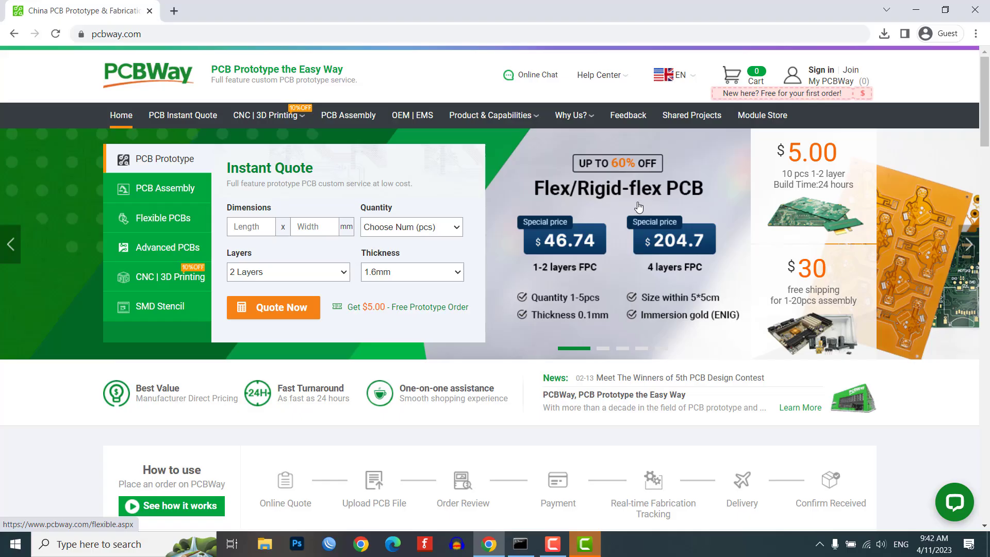
left_click(953, 502)
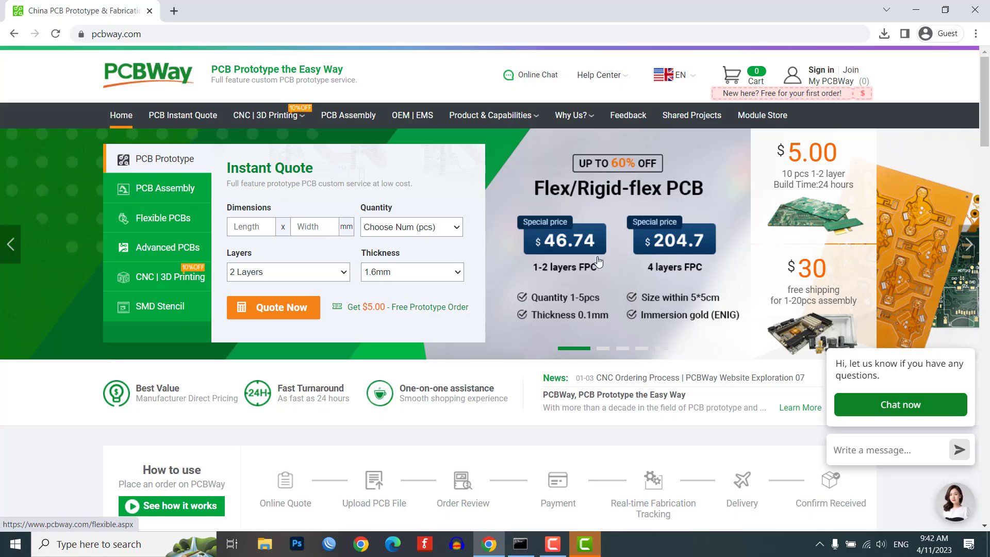
mouse_move(662, 348)
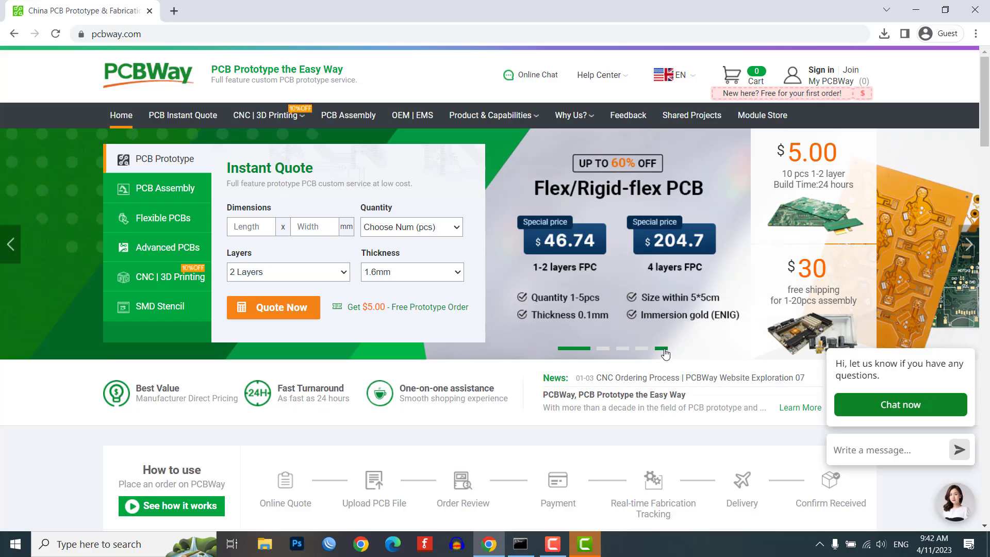
left_click(661, 348)
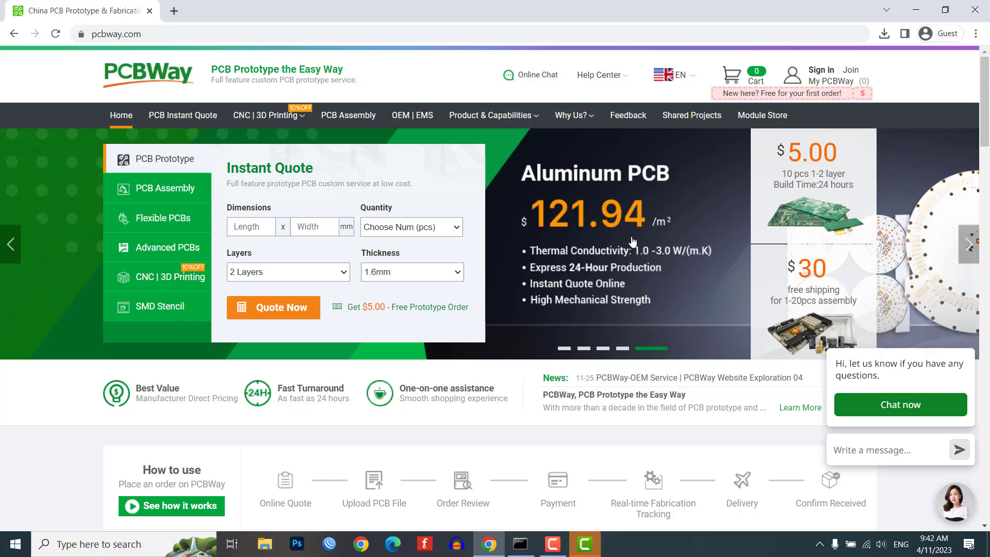
mouse_move(660, 204)
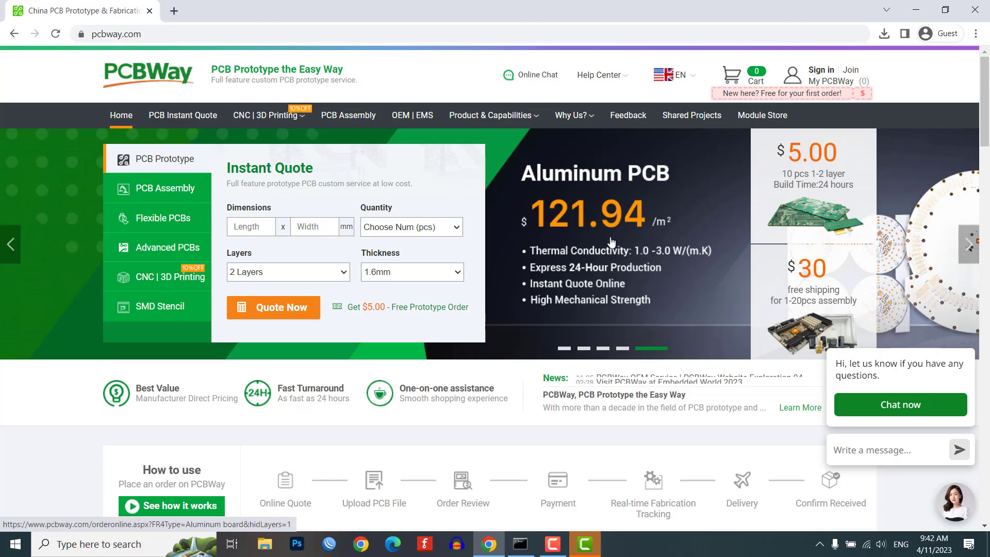
scroll("down", 3)
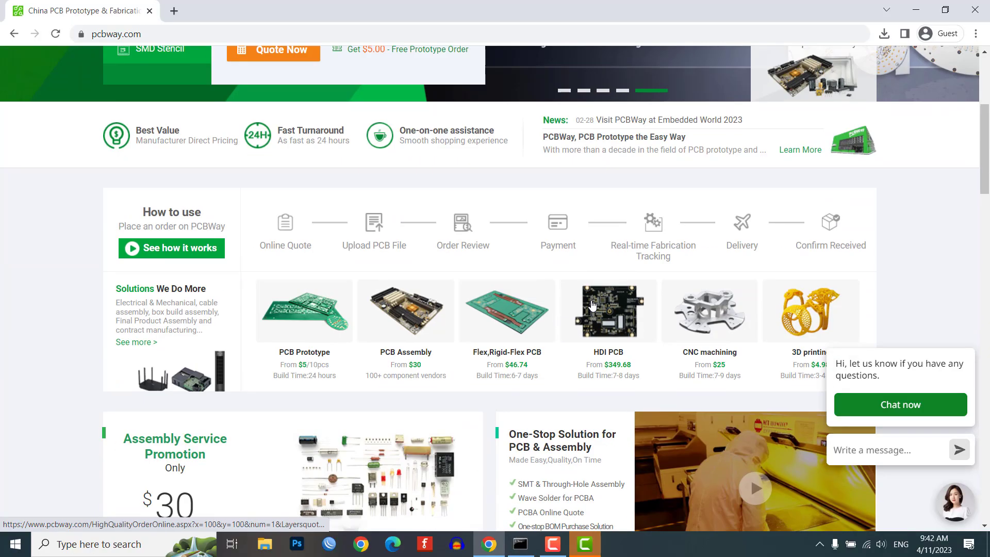
scroll("down", 3)
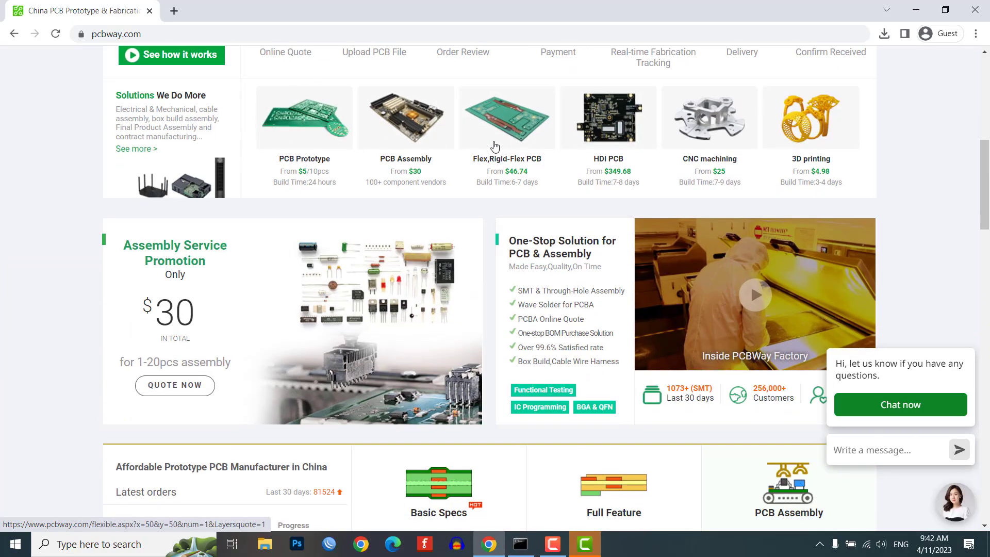
scroll("down", 3)
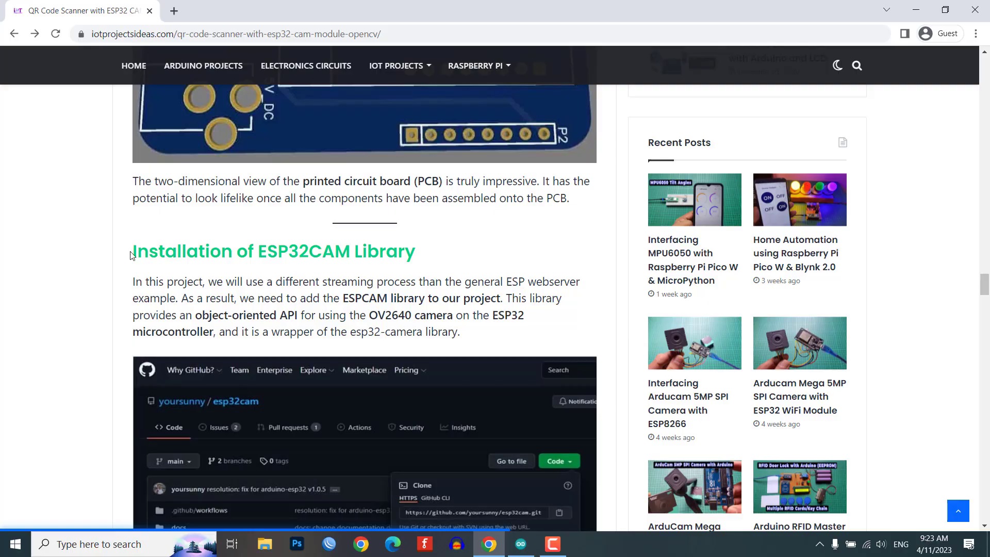
Open the tutorial's ESPCAM library link (yoursunny esp32cam on GitHub) in a new tab.
triple_click(272, 251)
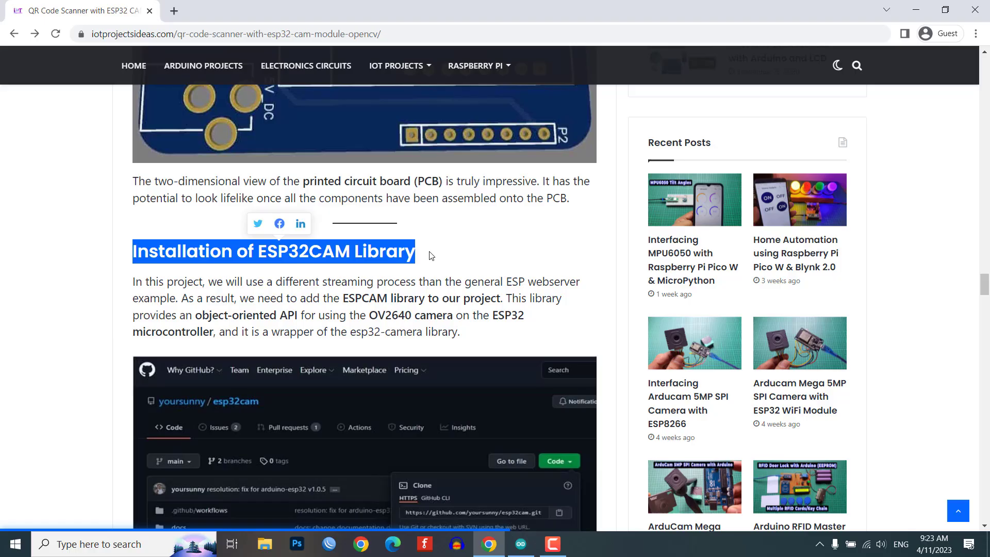
scroll("down", 3)
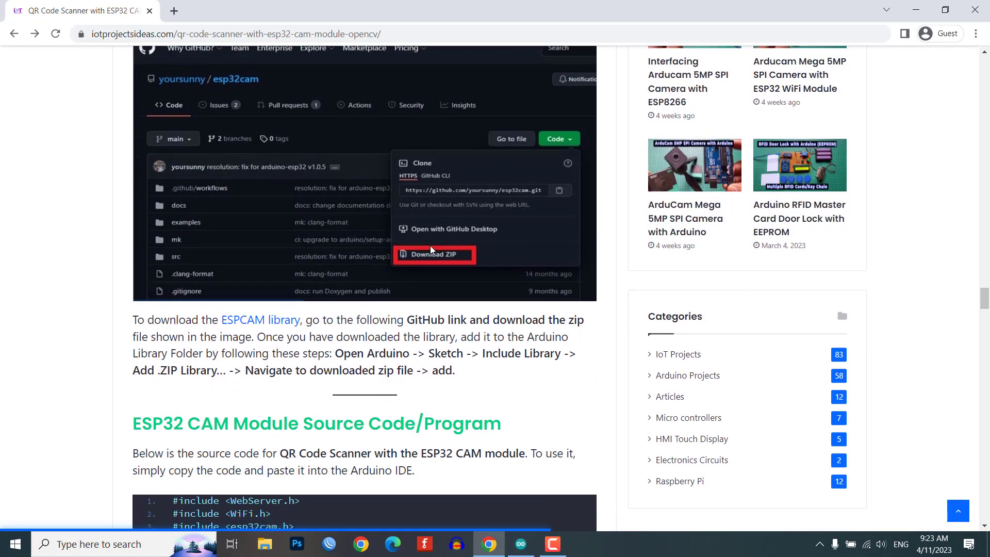
right_click(259, 319)
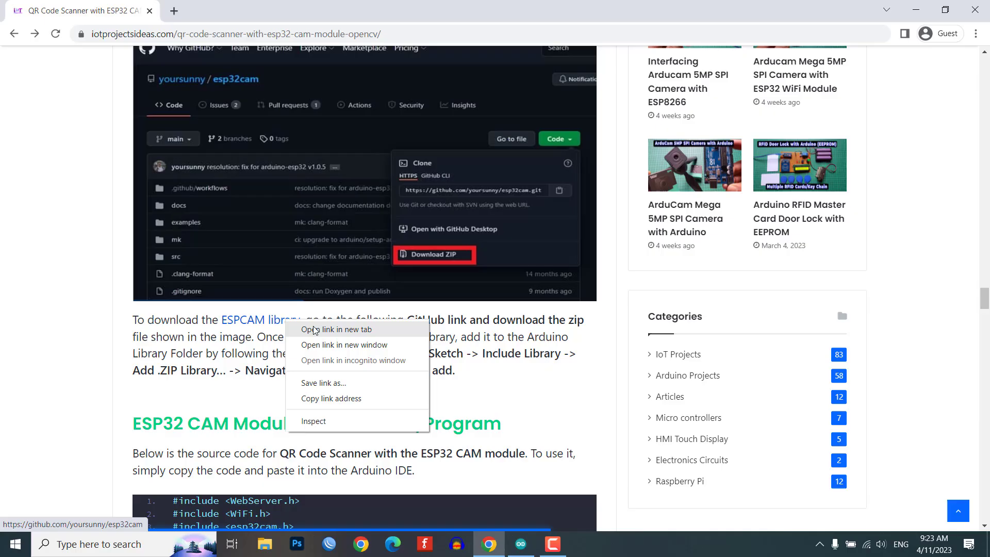
left_click(336, 329)
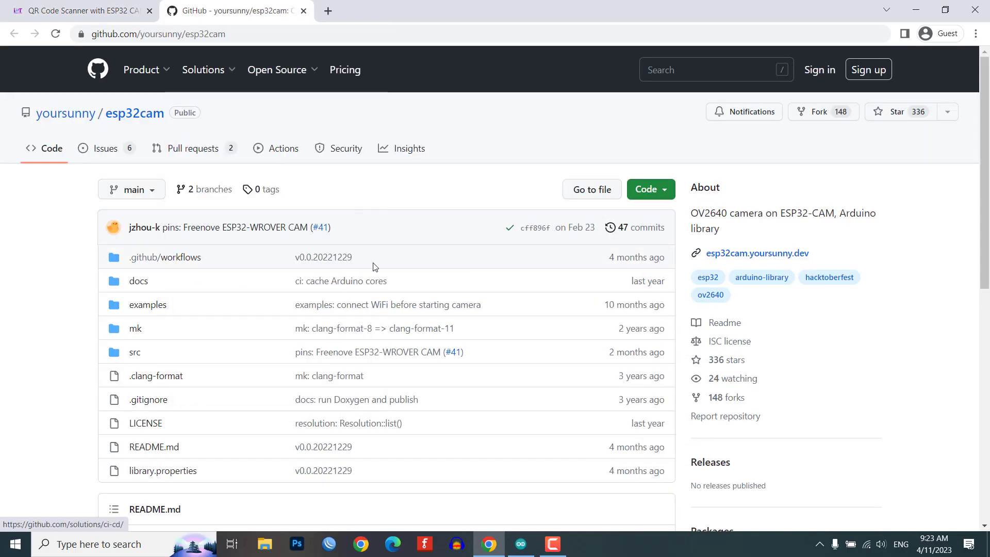
mouse_move(645, 188)
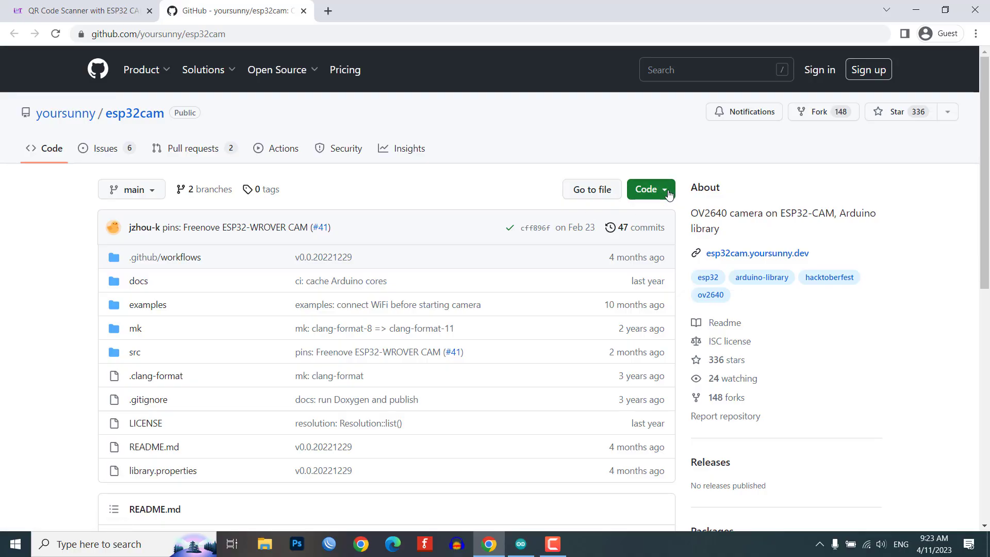
Save the esp32cam repository's Download ZIP archive as esp32cam-main.zip in Downloads.
left_click(645, 188)
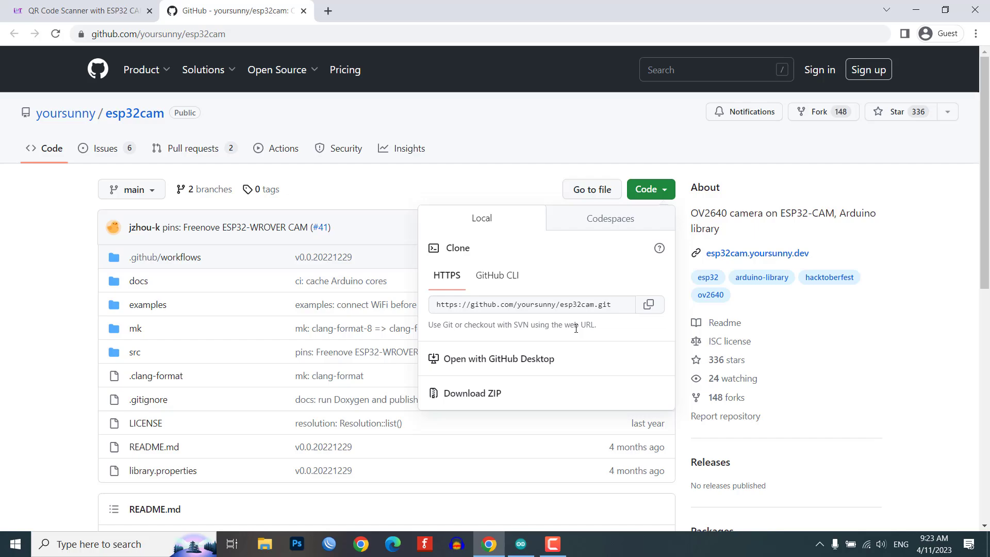
mouse_move(477, 405)
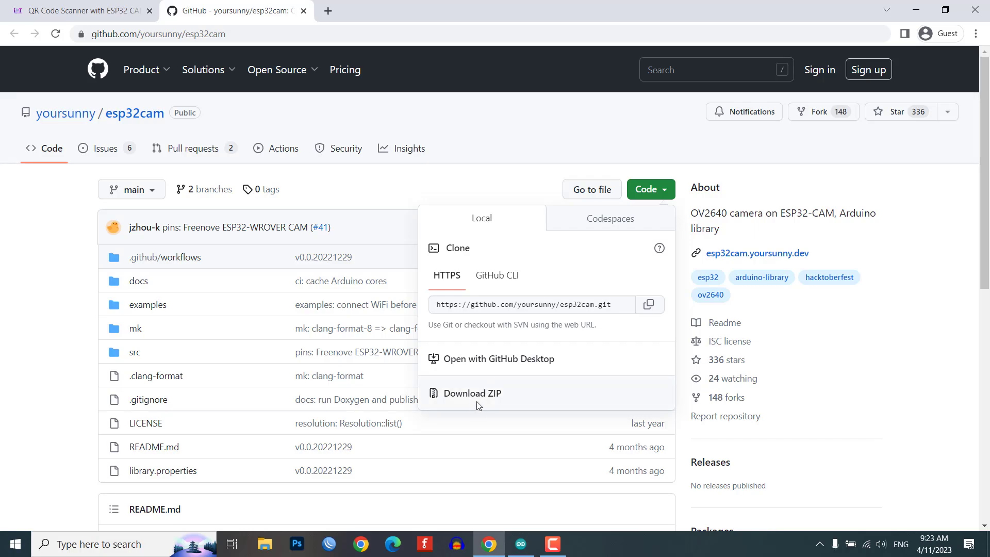
mouse_move(480, 397)
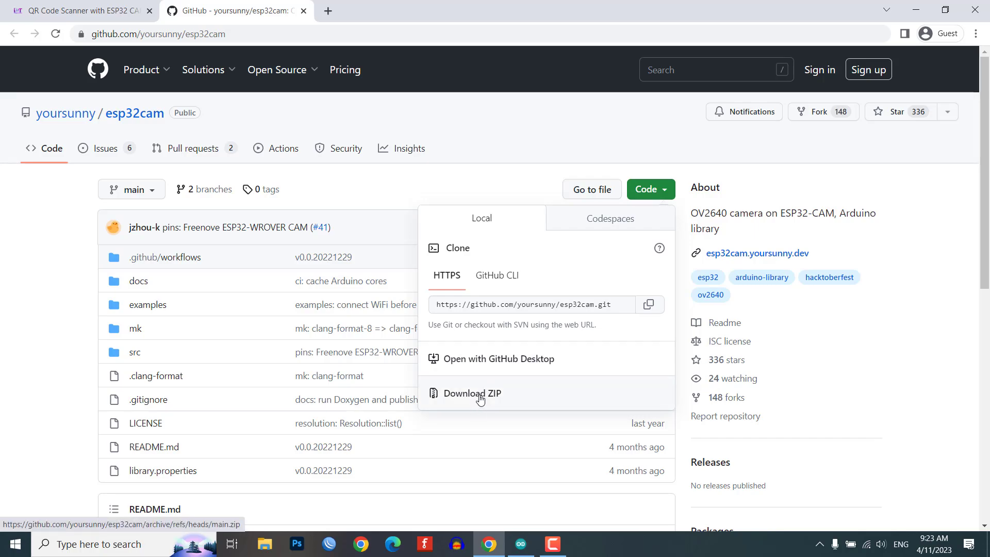
left_click(473, 393)
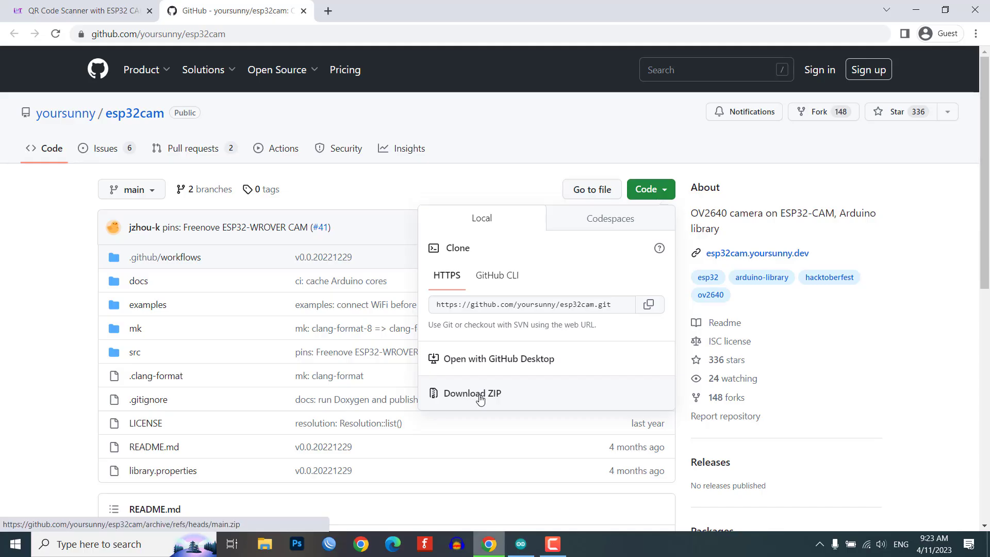
left_click(473, 393)
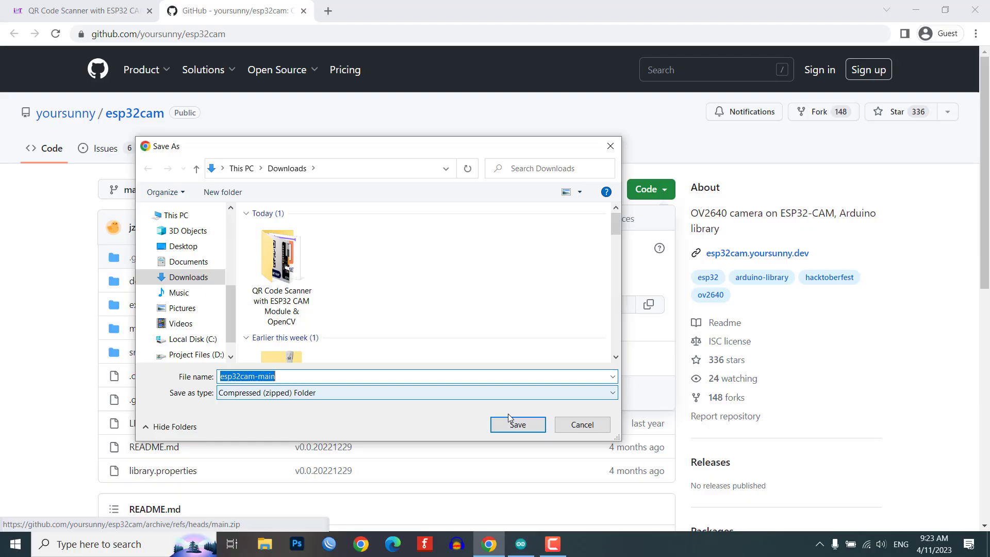
left_click(516, 424)
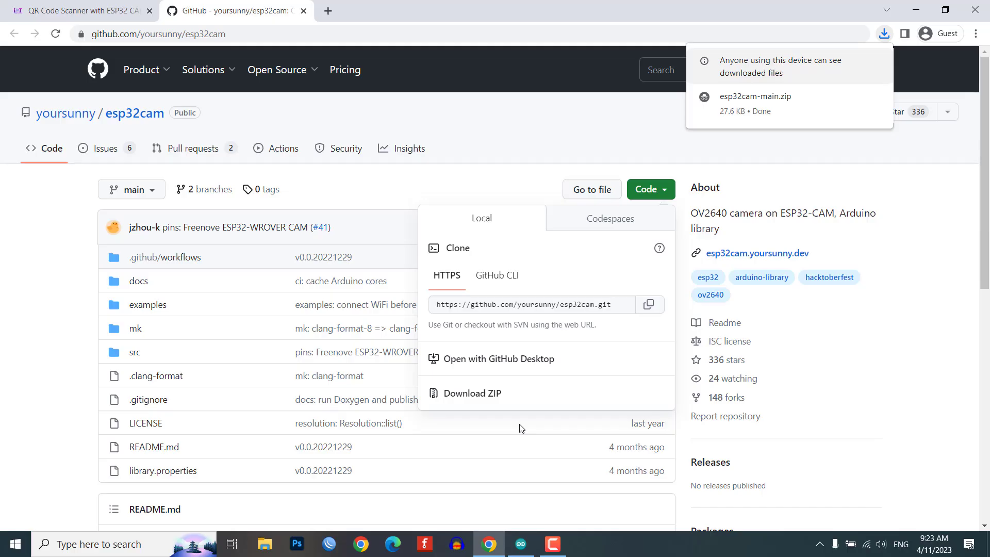
left_click(520, 544)
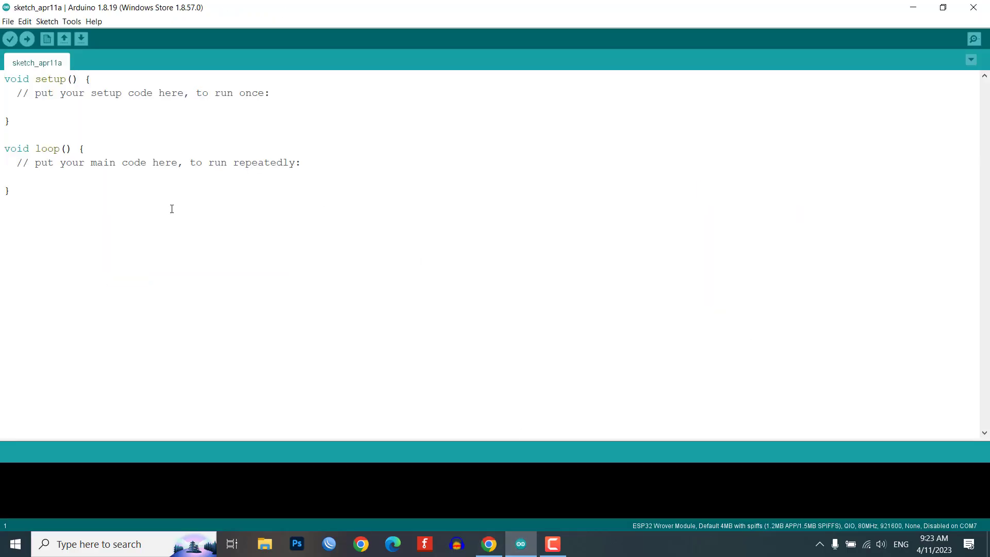
Add esp32cam-main.zip from Downloads through Sketch > Include Library > Add .ZIP Library.
left_click(47, 21)
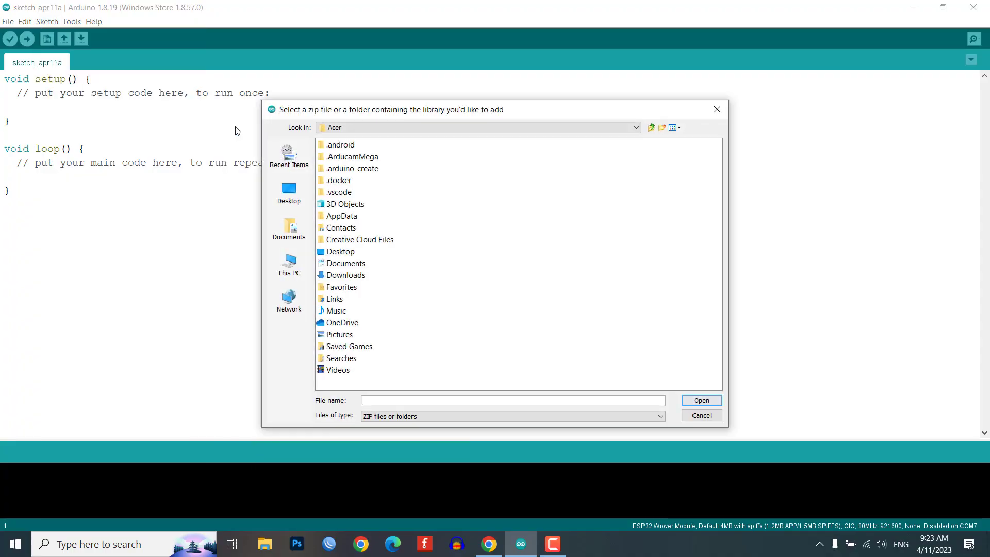
left_click(350, 227)
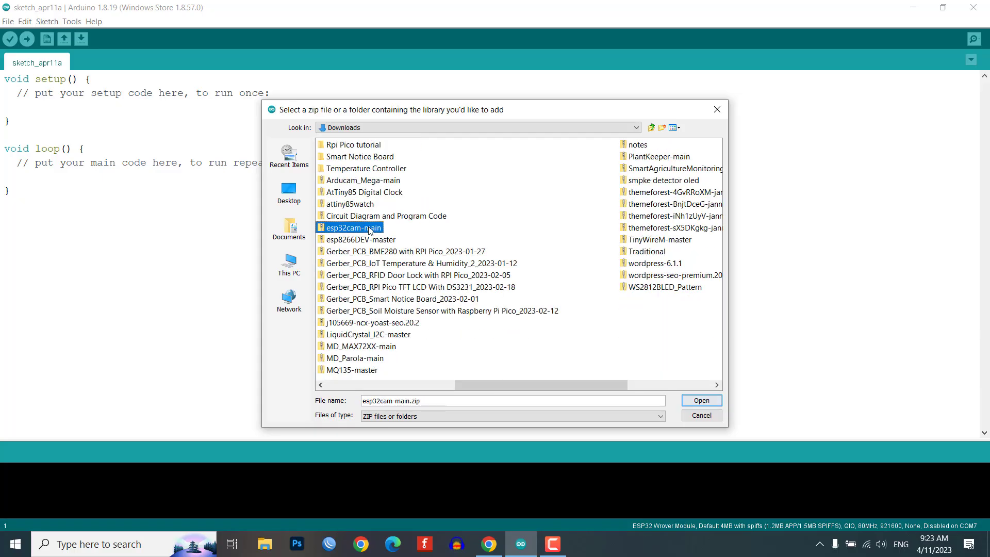
left_click(700, 400)
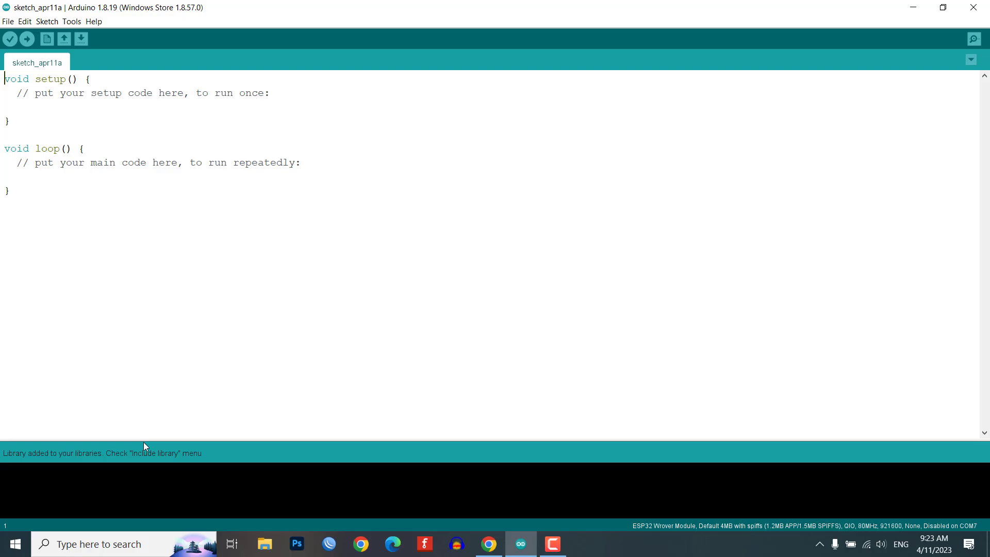
left_click(488, 543)
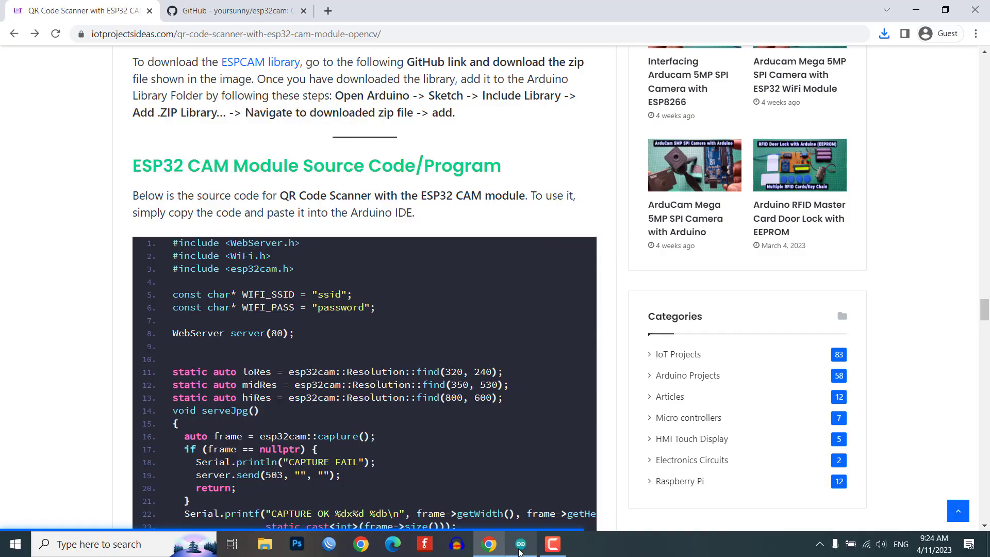
Set the sketch's WIFI_SSID to 'IoT Projects Ideas'.
left_click(520, 543)
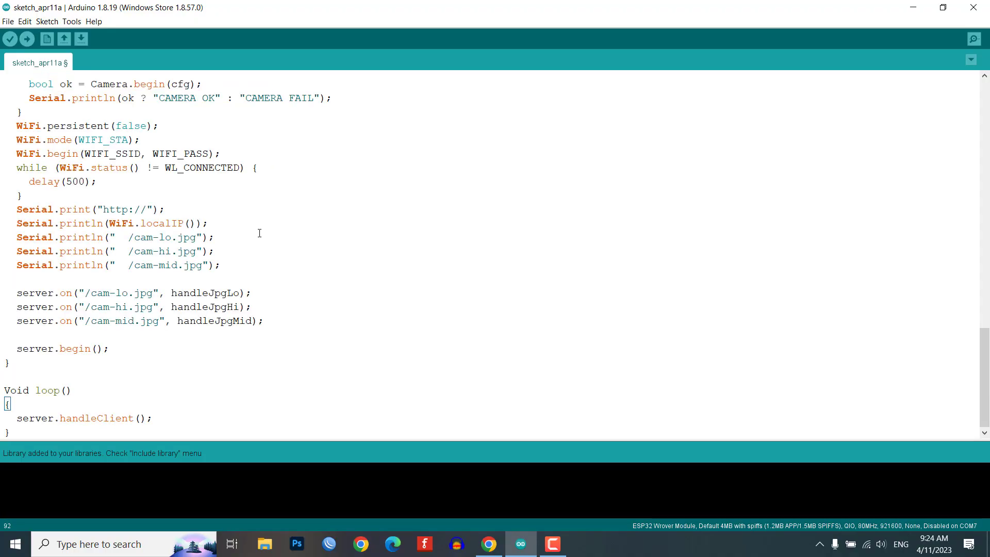
scroll("up", 3)
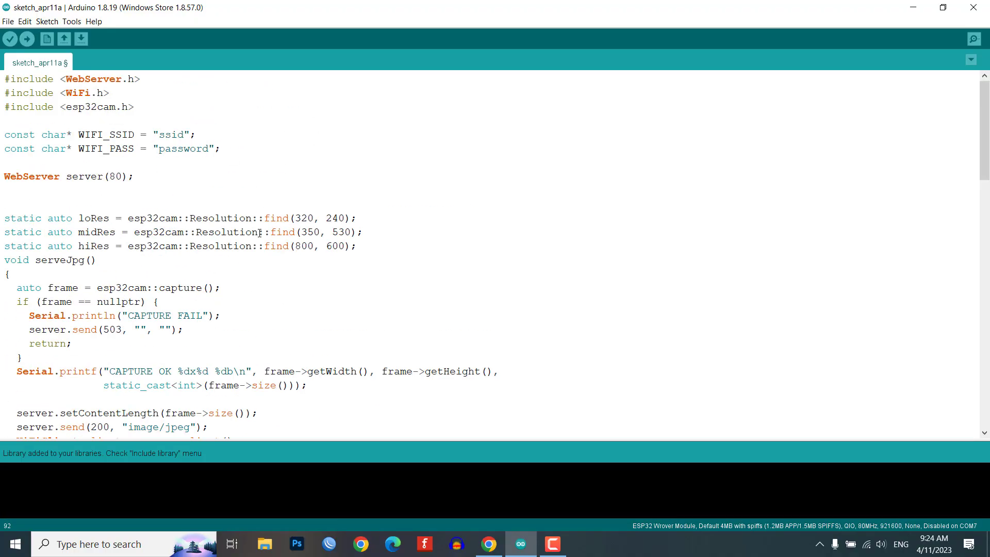
double_click(171, 135)
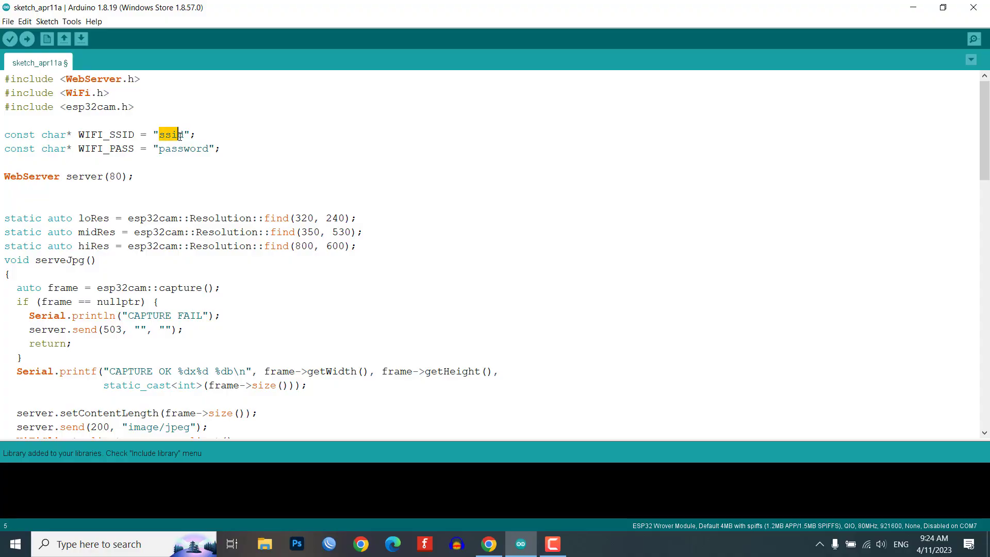
type("Io")
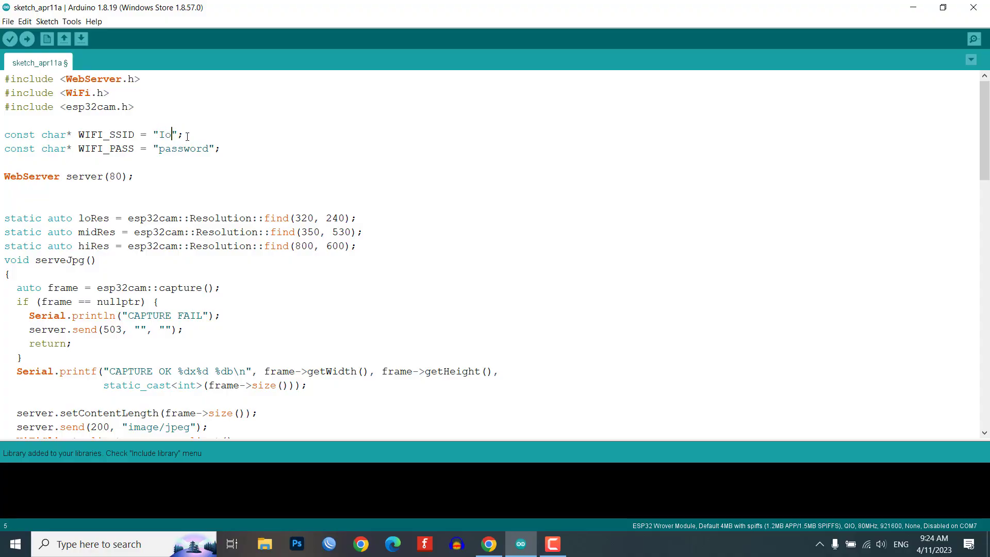
type("T Projects")
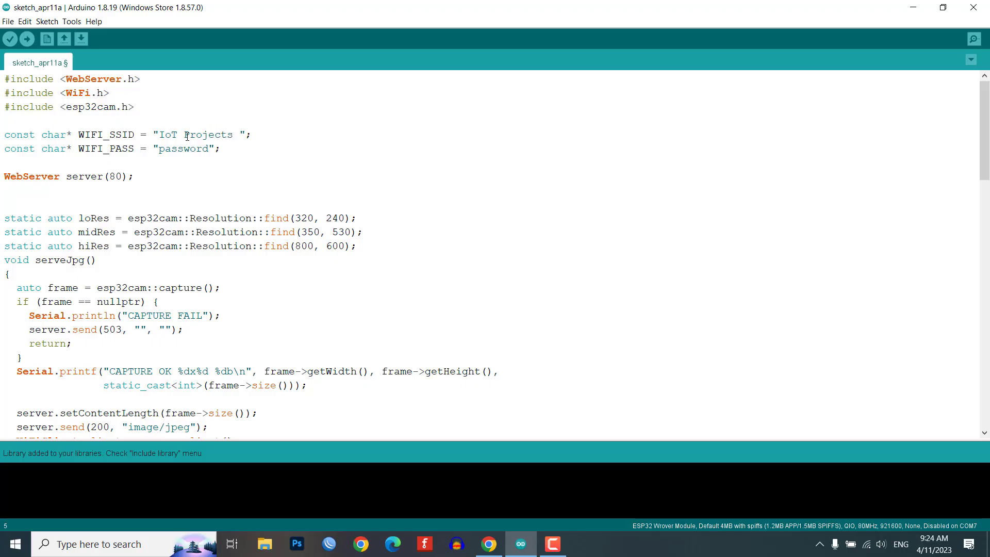
type("Ideas")
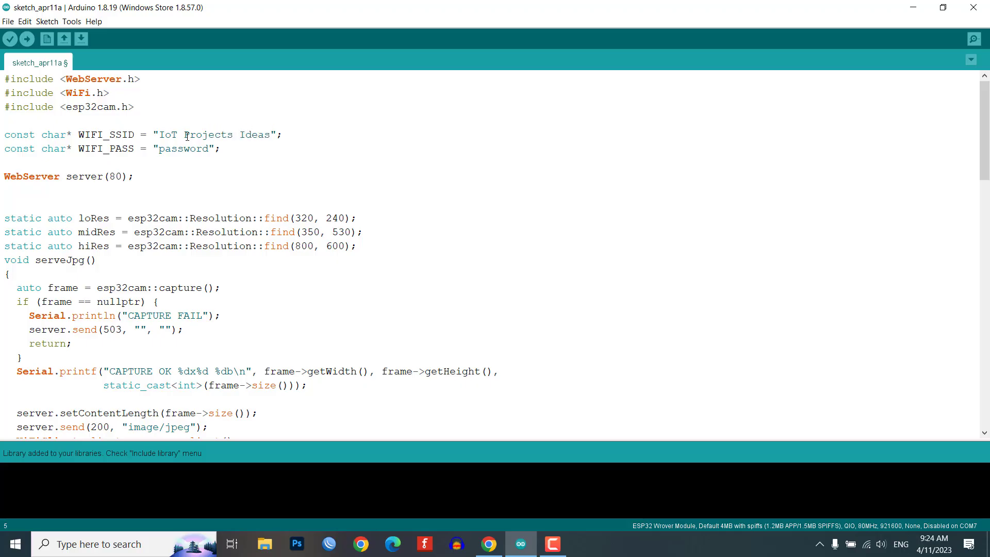
double_click(182, 149)
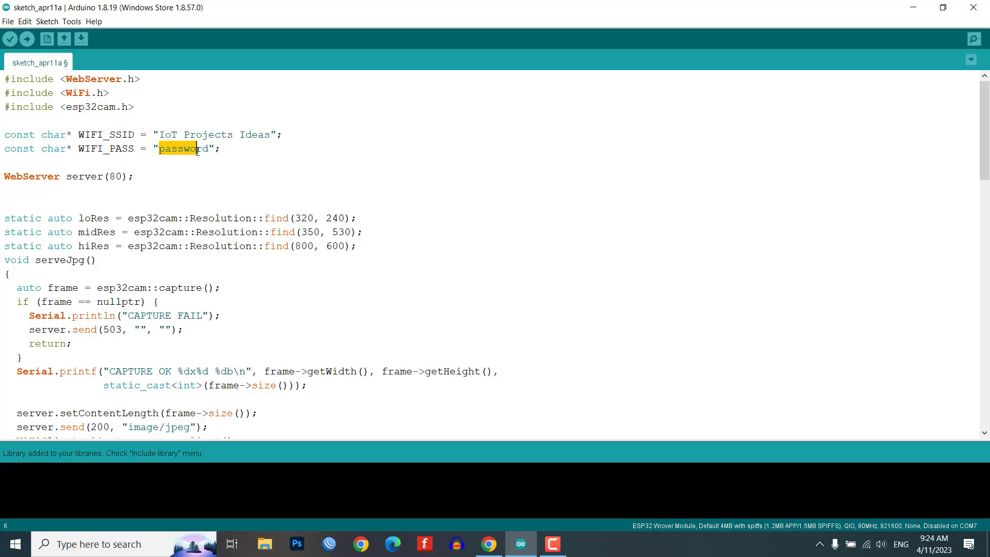
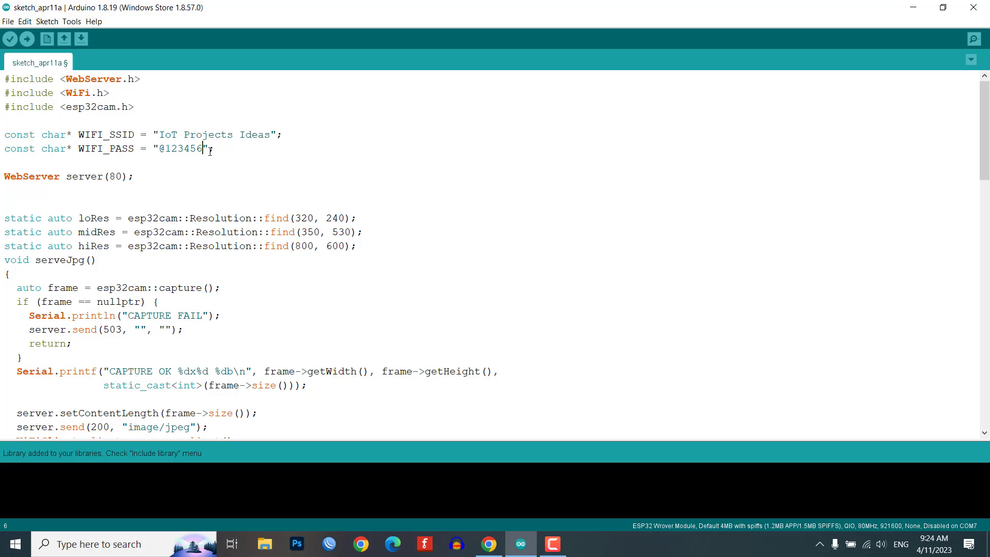
left_click(72, 21)
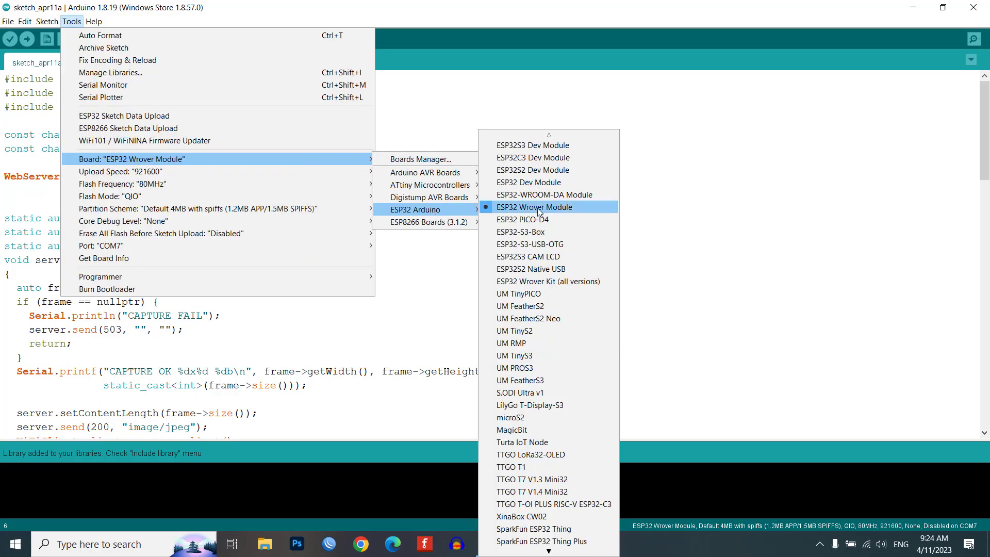
Select ESP32 Wrover Module under Tools > Board and upload the sketch.
left_click(535, 208)
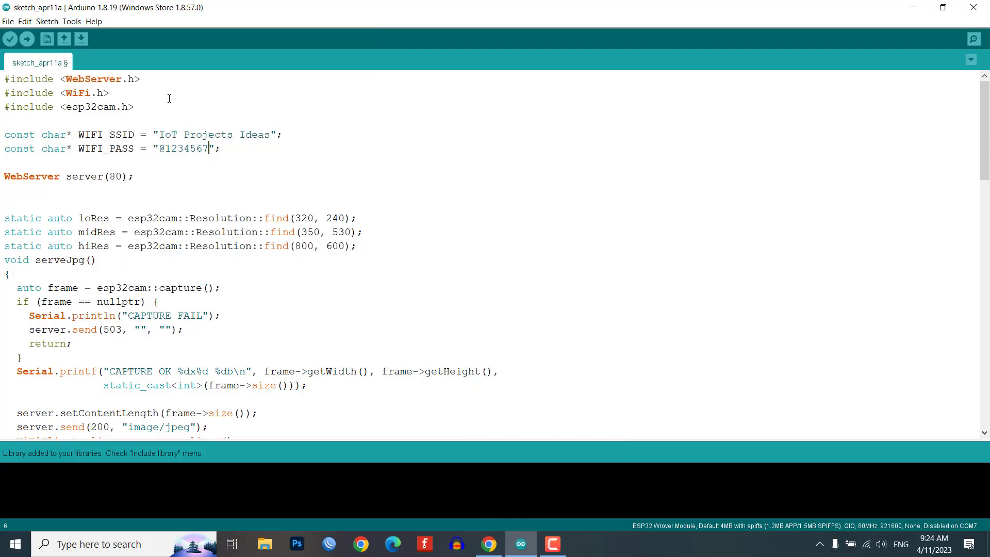
left_click(71, 21)
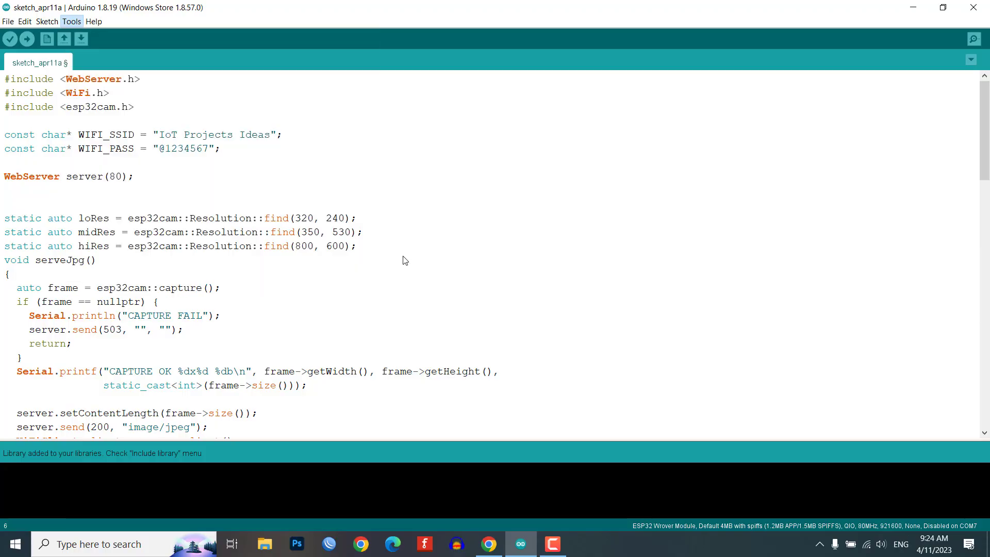
mouse_move(28, 39)
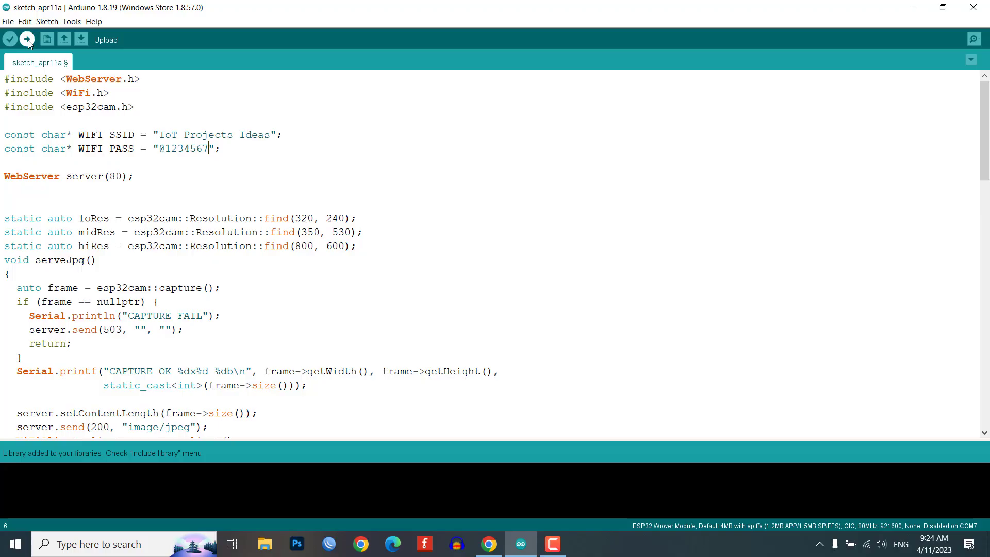
left_click(27, 39)
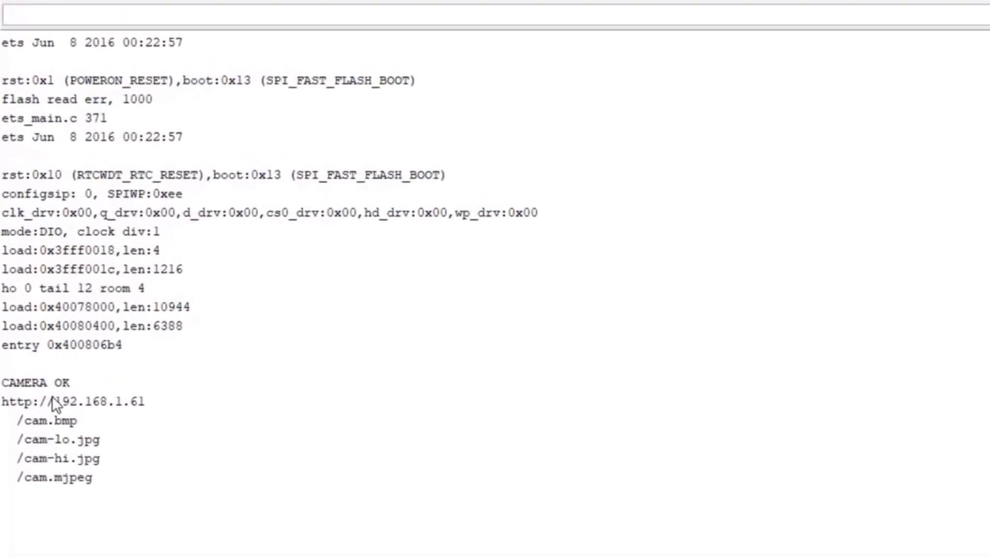
double_click(65, 421)
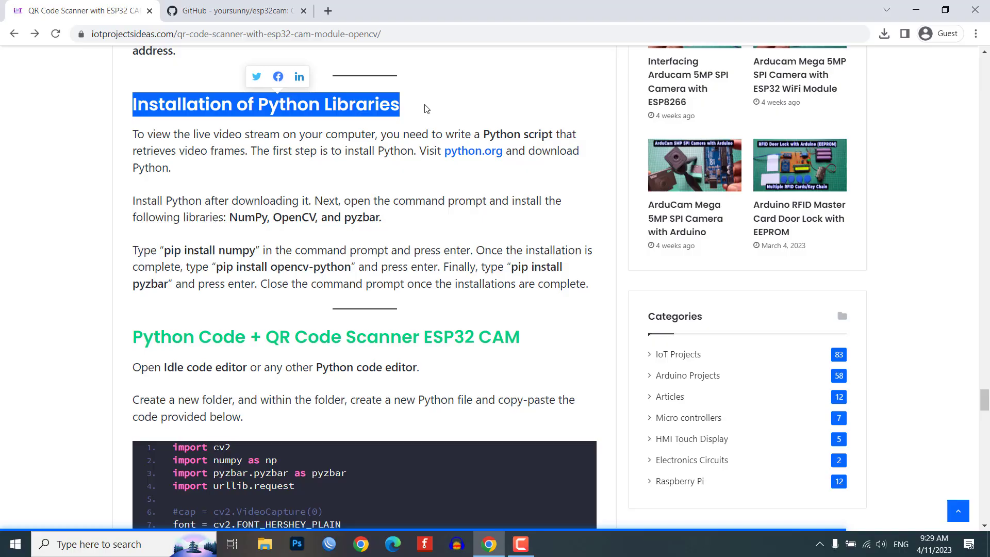
Open python.org in a new tab and save the Python 3.11.3 Windows installer to Downloads.
right_click(473, 151)
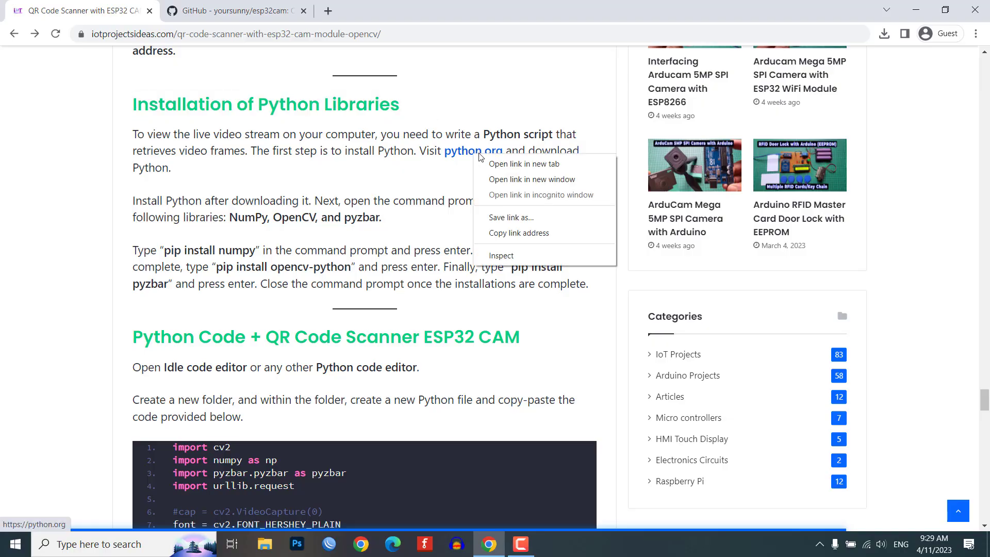
left_click(523, 163)
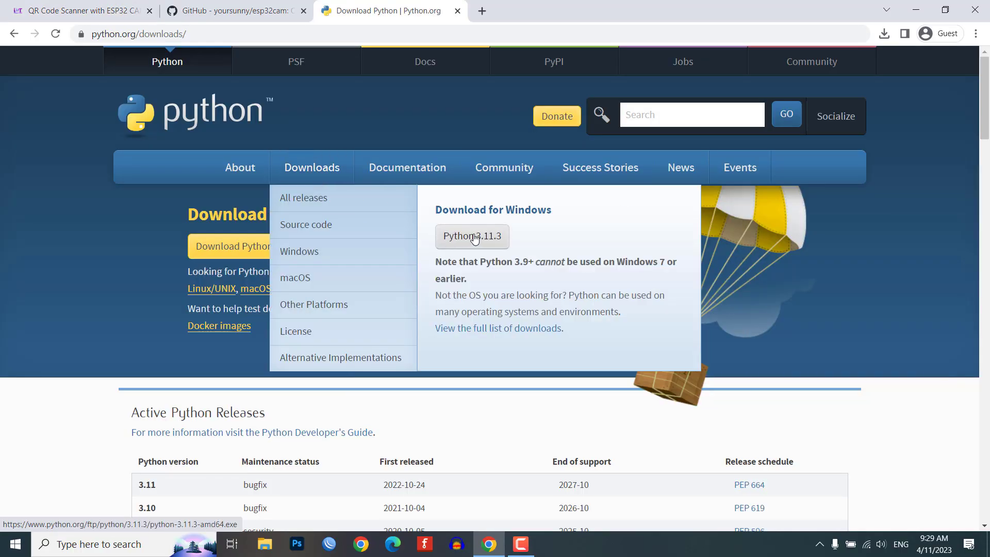
left_click(472, 236)
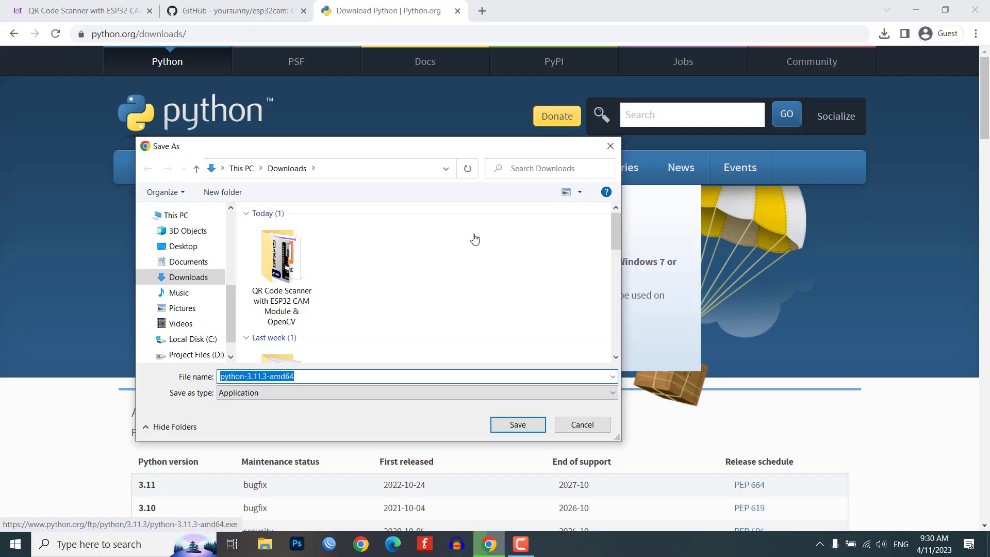
left_click(517, 424)
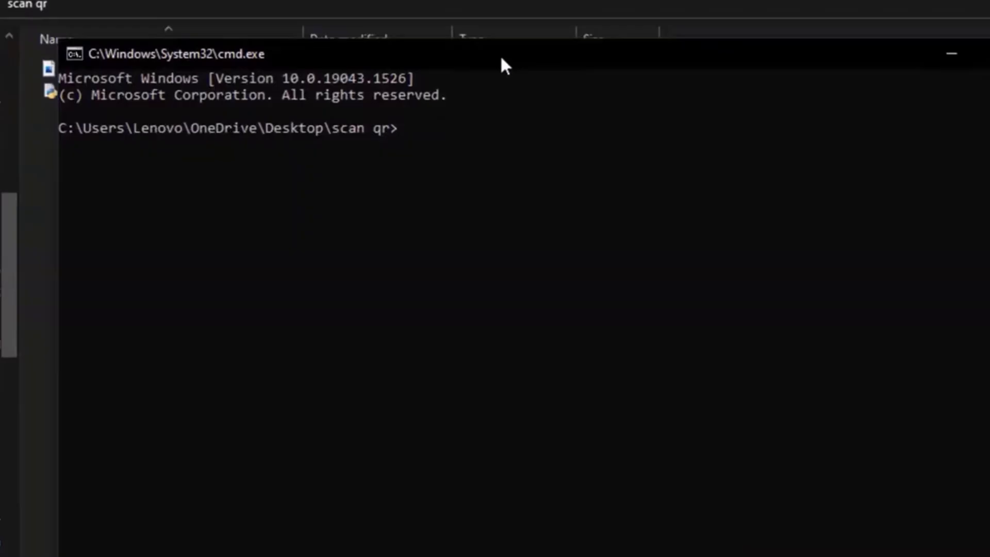
Run pip install numpy and pip install opencv-python, finding both already installed.
type("pip insta")
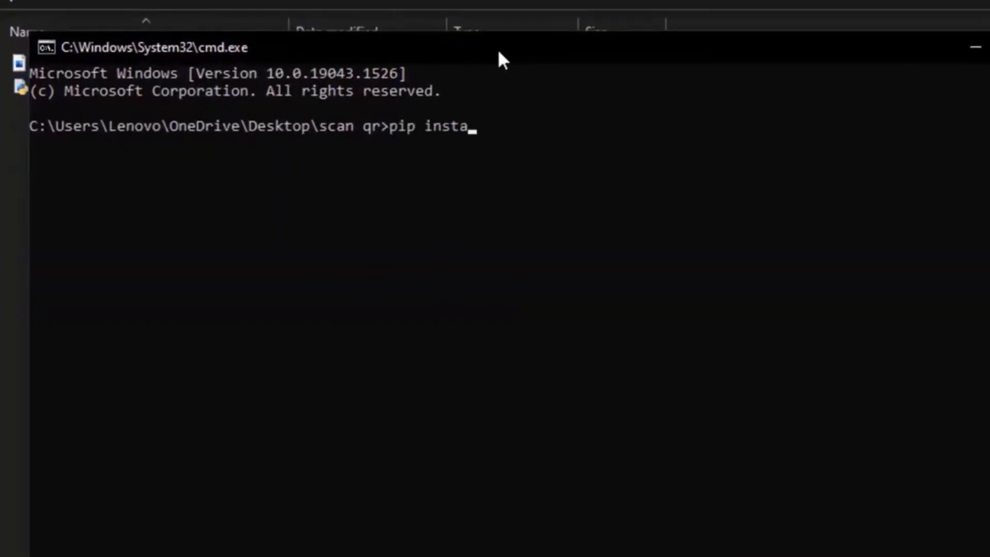
type("ll numpy")
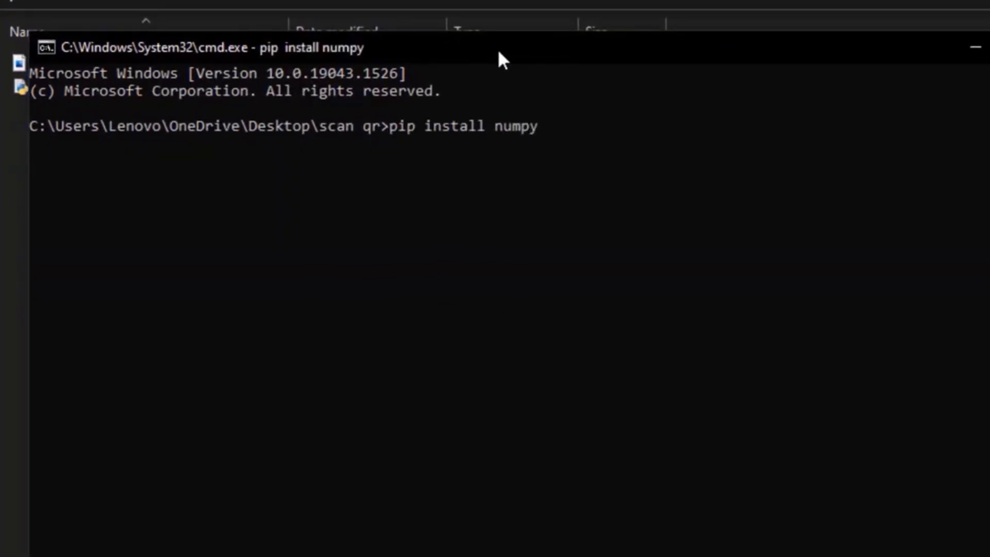
key("Return")
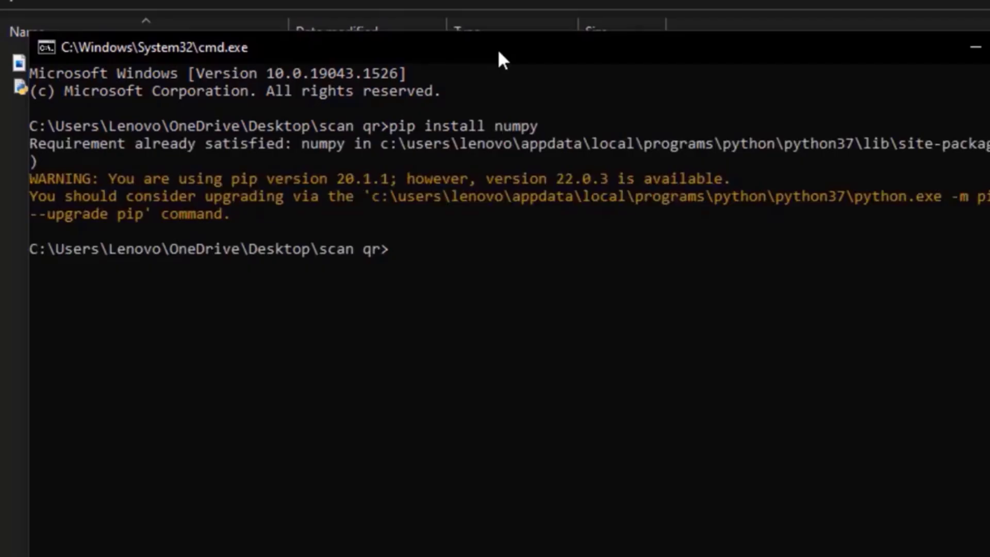
type("pip install")
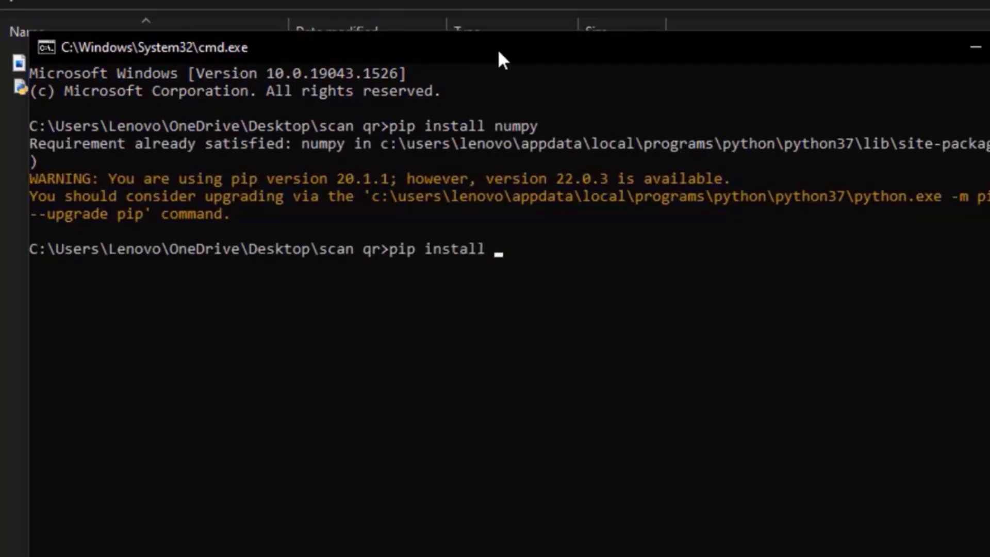
type("opencv")
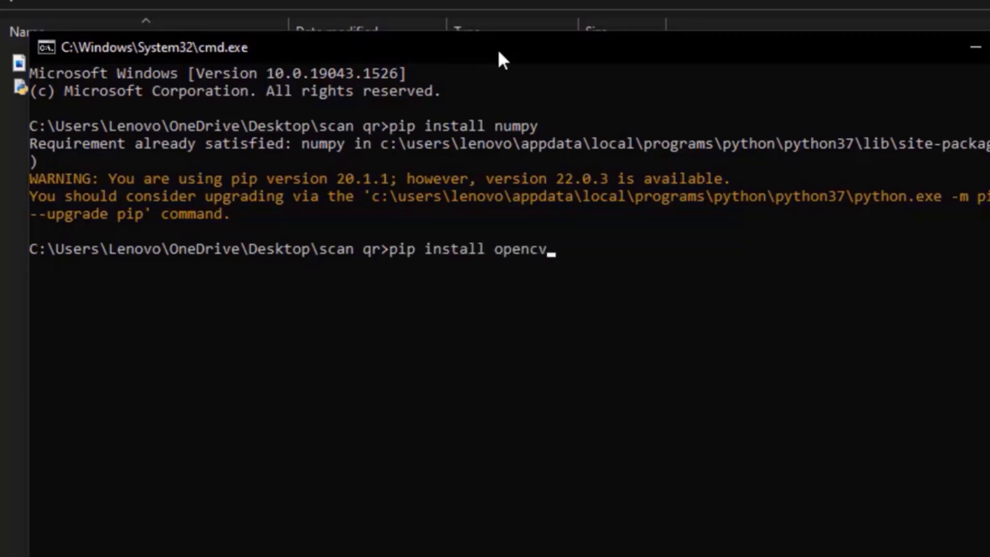
type("-python")
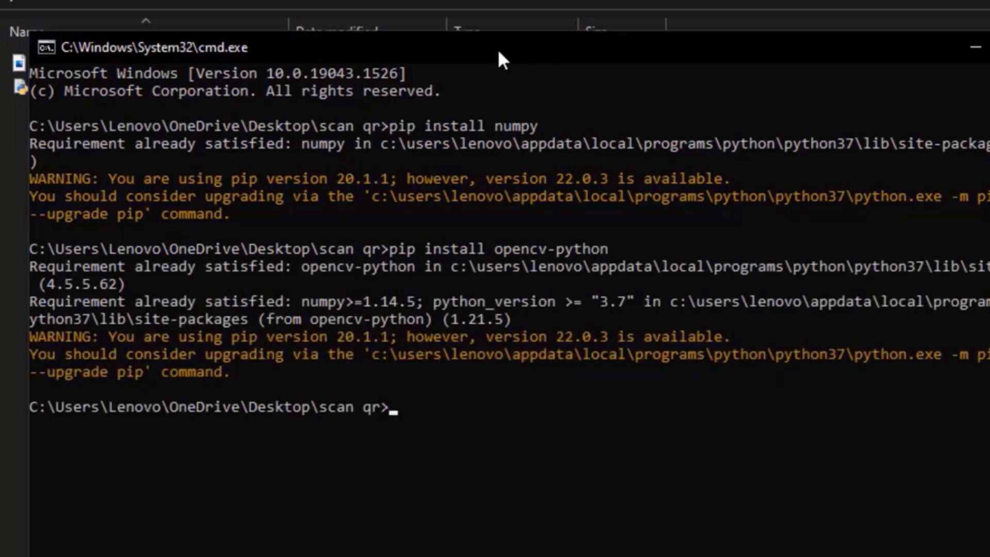
type("pip instal")
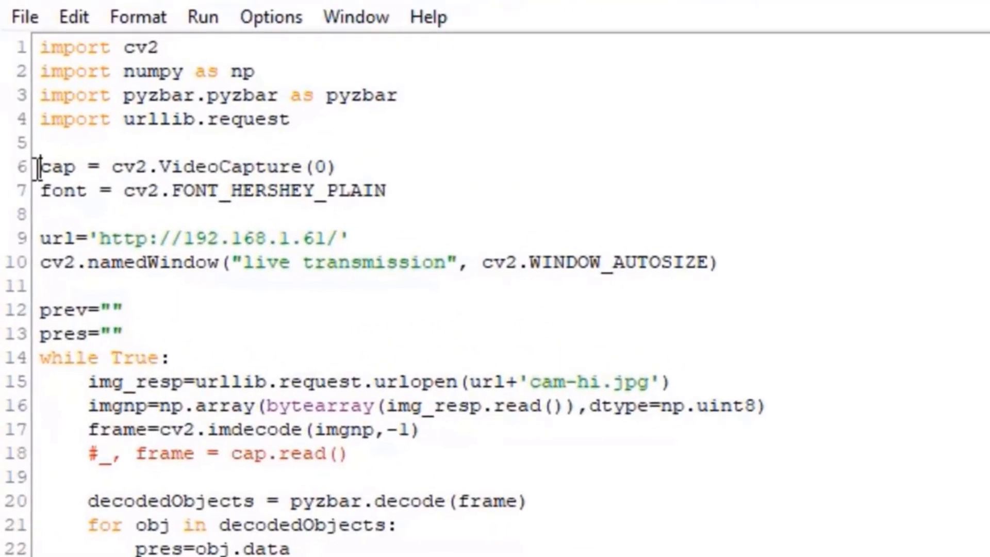
Comment out cap = cv2.VideoCapture(0), then save and run the module.
type("#")
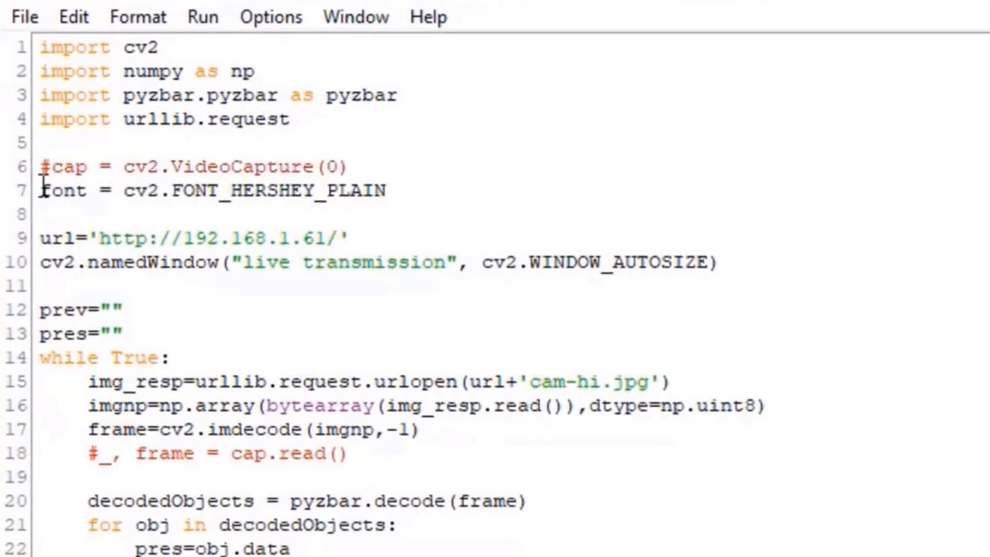
left_click_drag(41, 190, 225, 190)
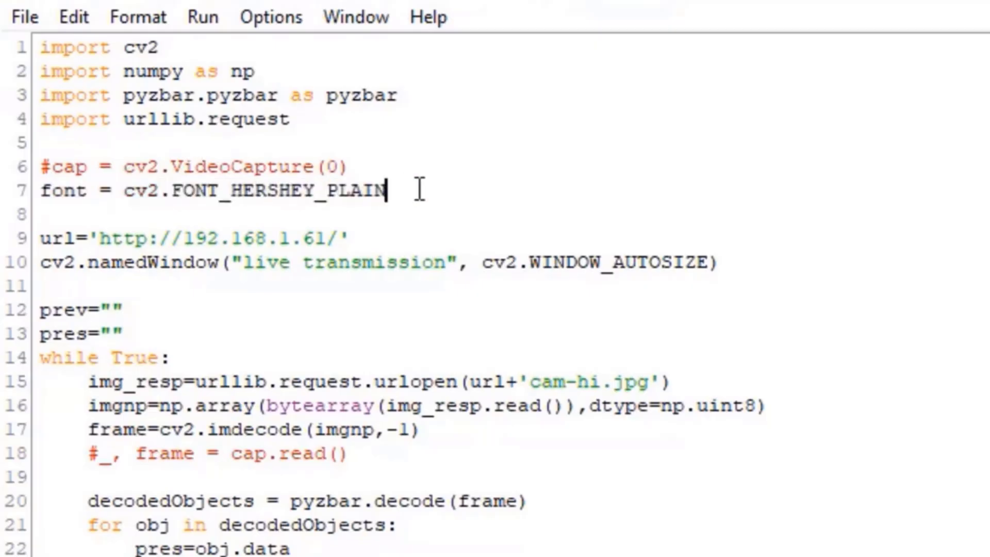
double_click(369, 191)
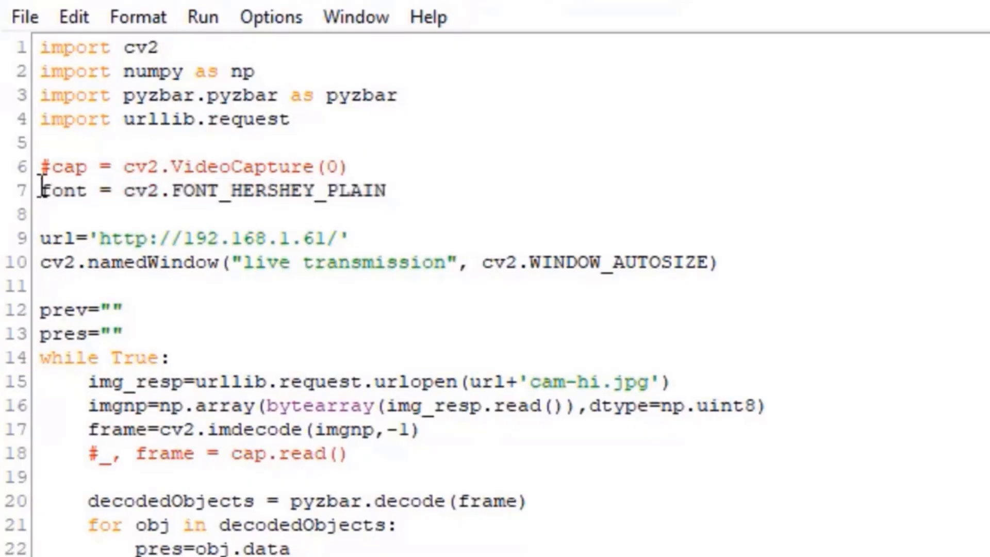
double_click(214, 238)
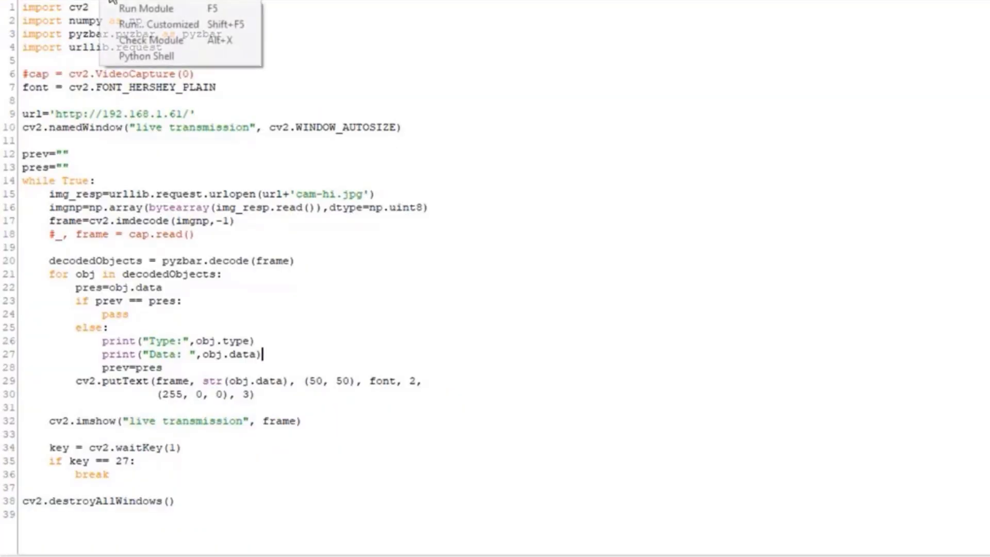
left_click(145, 8)
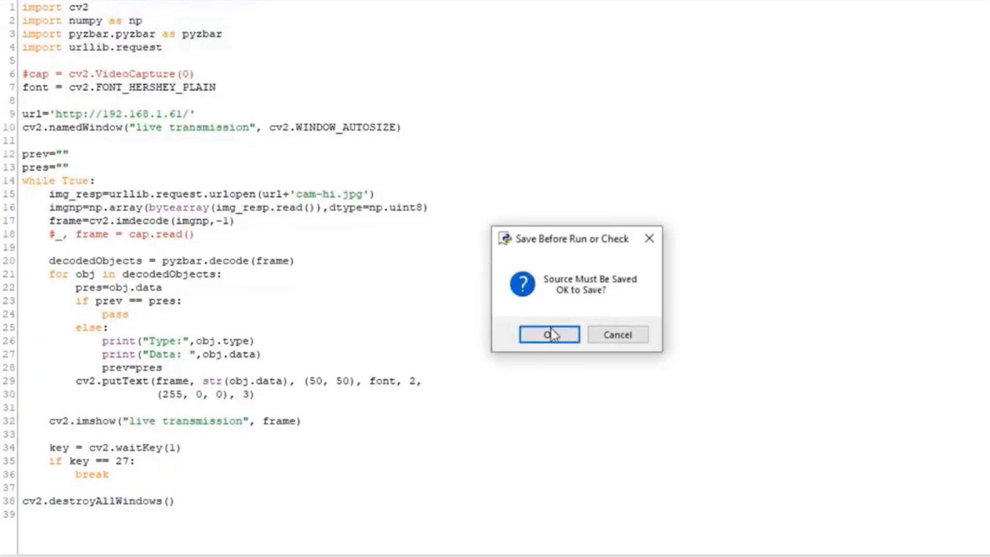
left_click(548, 334)
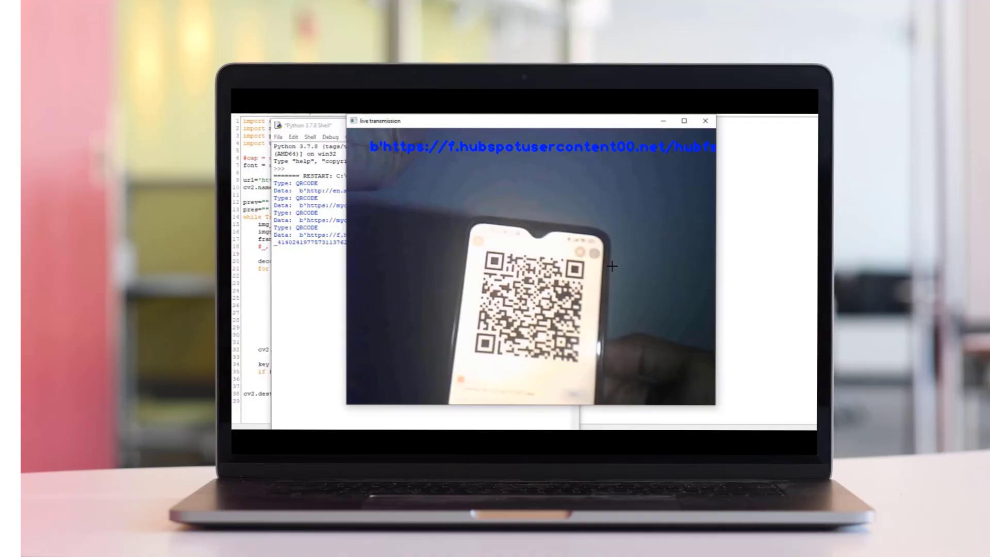
Bring the Python shell forward to view the decoded QRCODE entries and their URLs.
left_click(309, 124)
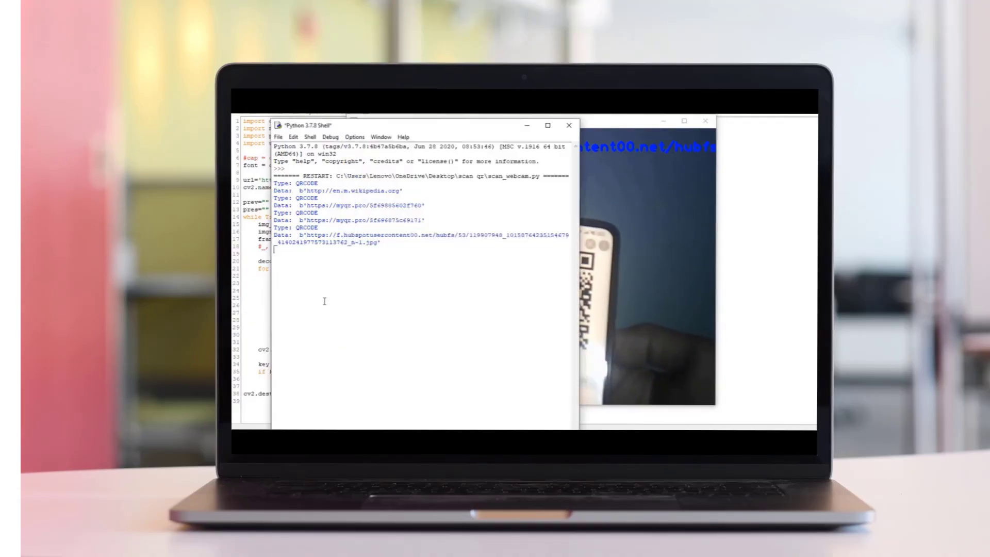